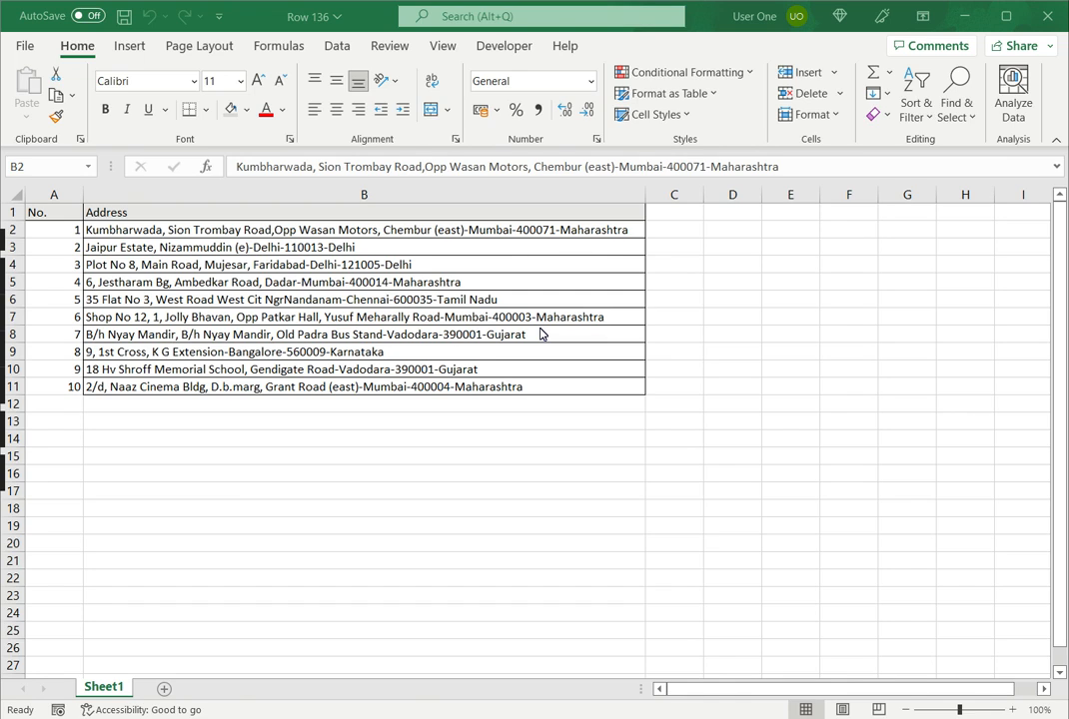
mouse_move(558, 236)
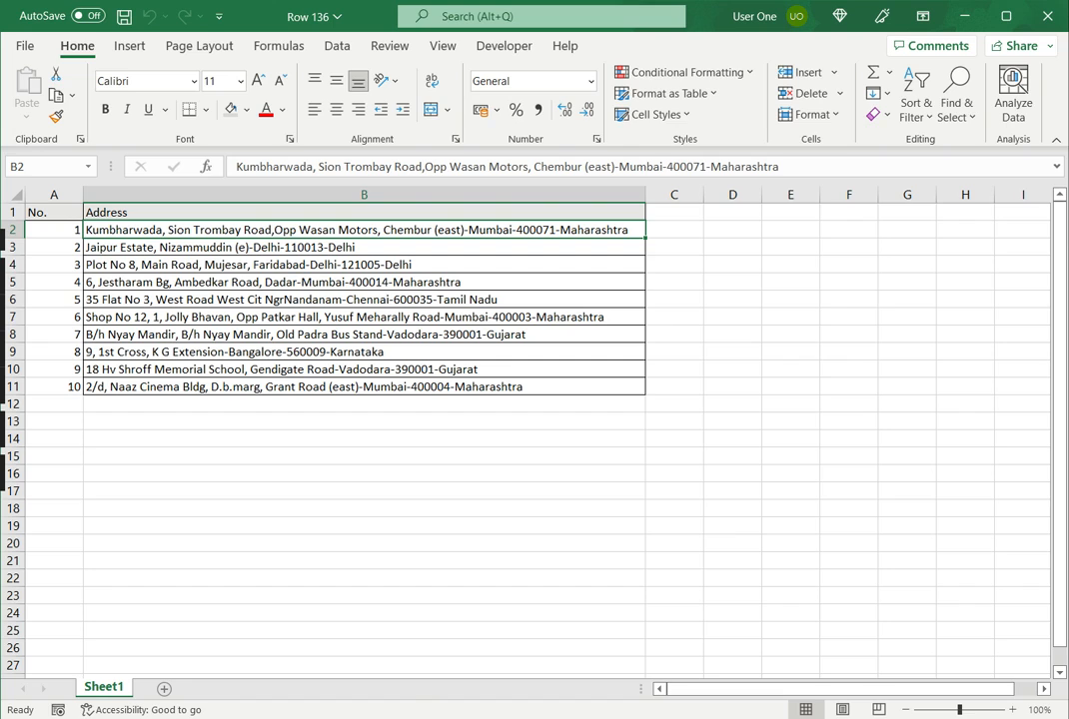
- Delete '-400071-Maharashtra' from the end of the B2 address so it ends at Mumbai
double_click(355, 230)
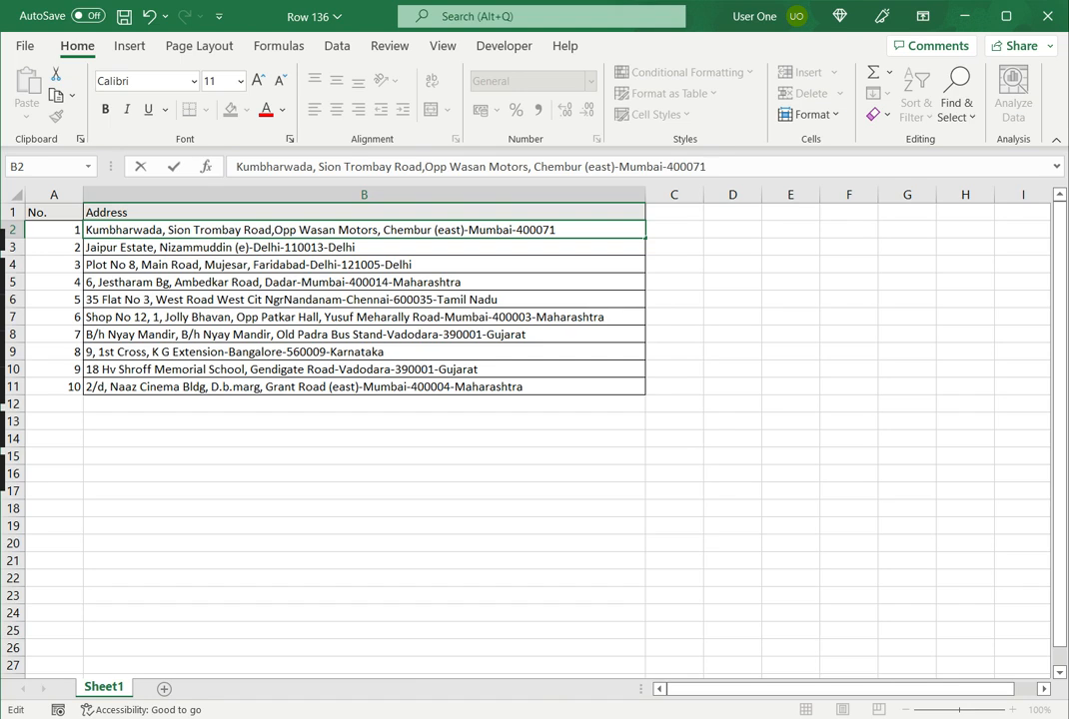
key("BackSpace")
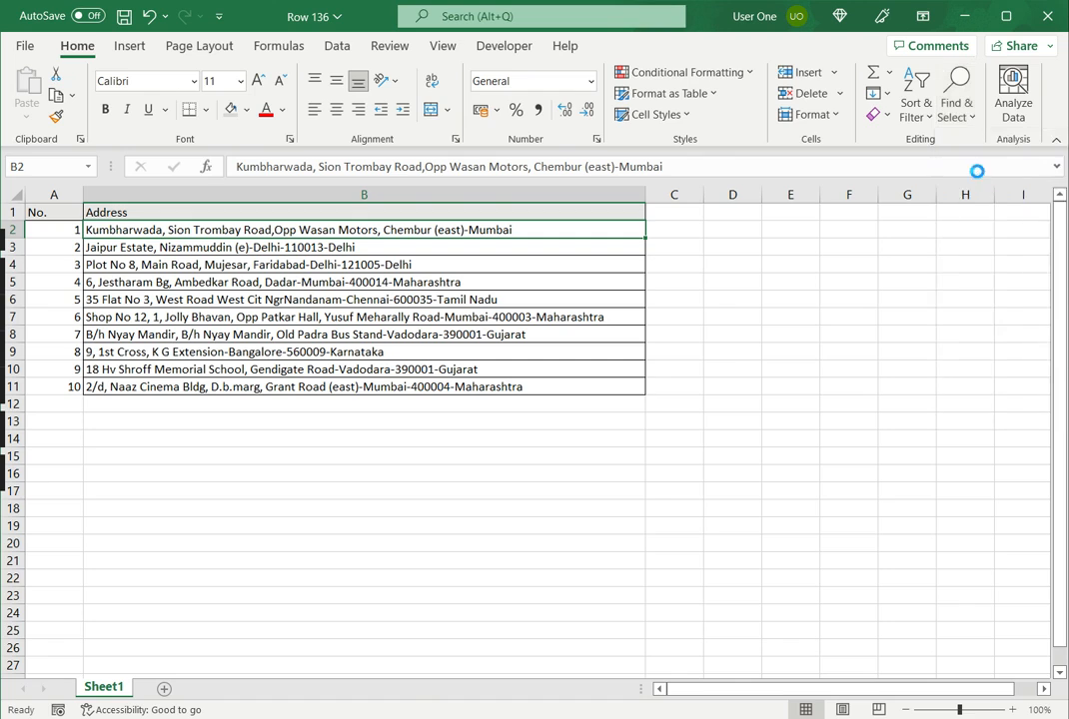
- Set up Replace to find 'Delhi' with a blank replacement
key("ctrl+h")
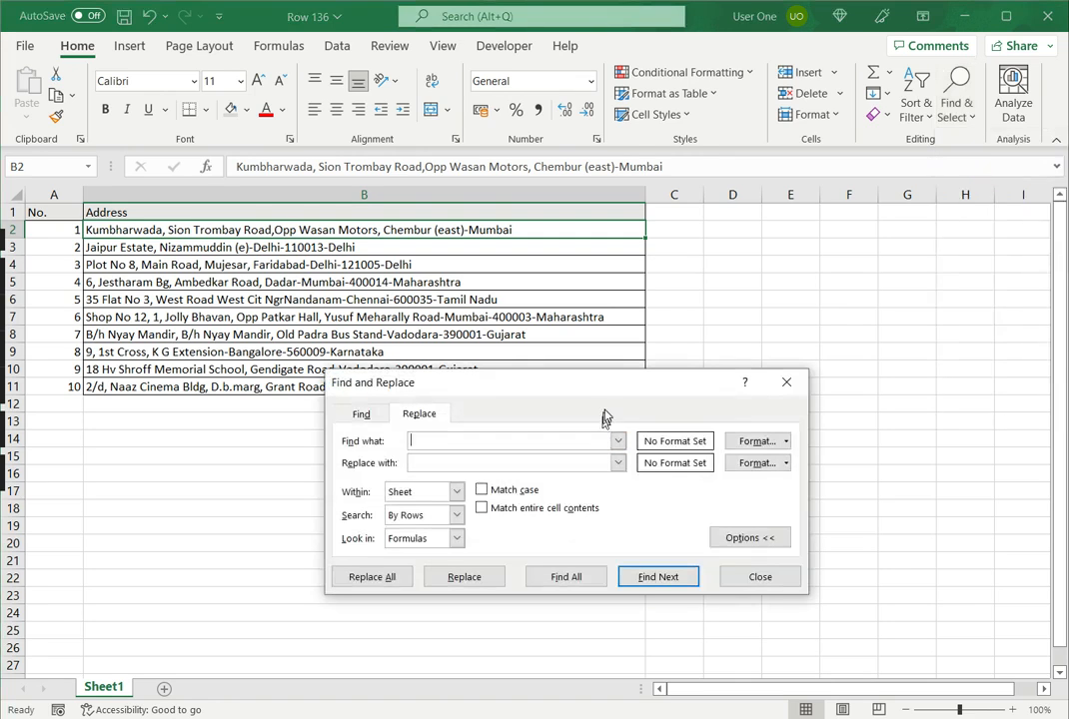
mouse_move(606, 395)
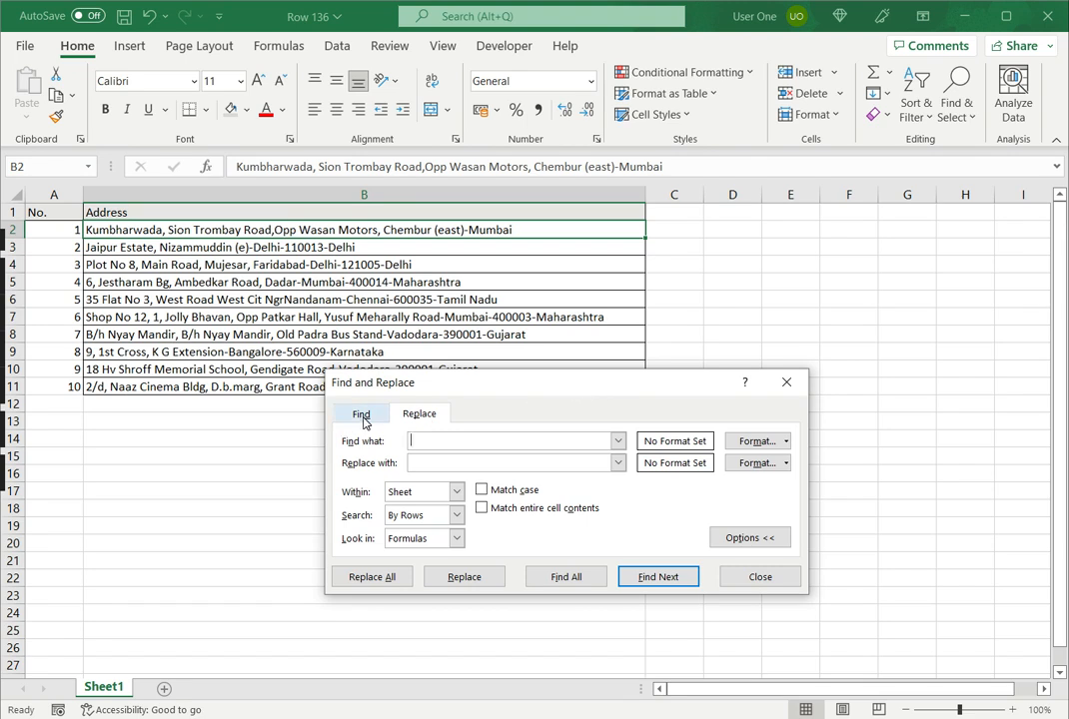
left_click(420, 413)
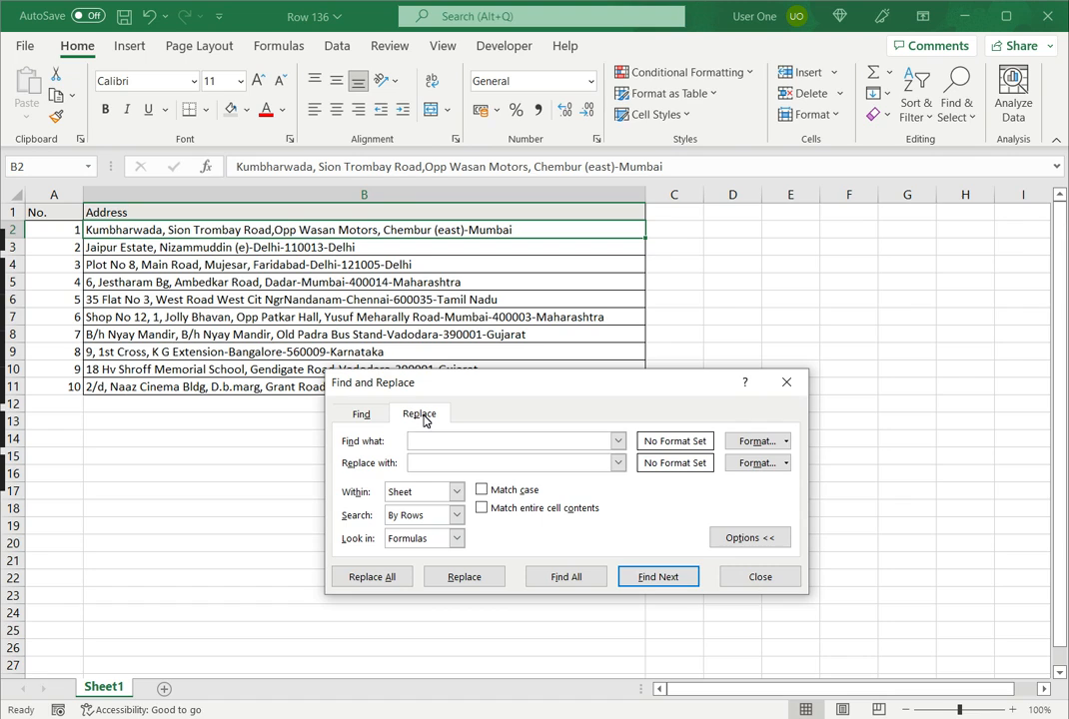
type("Delhi")
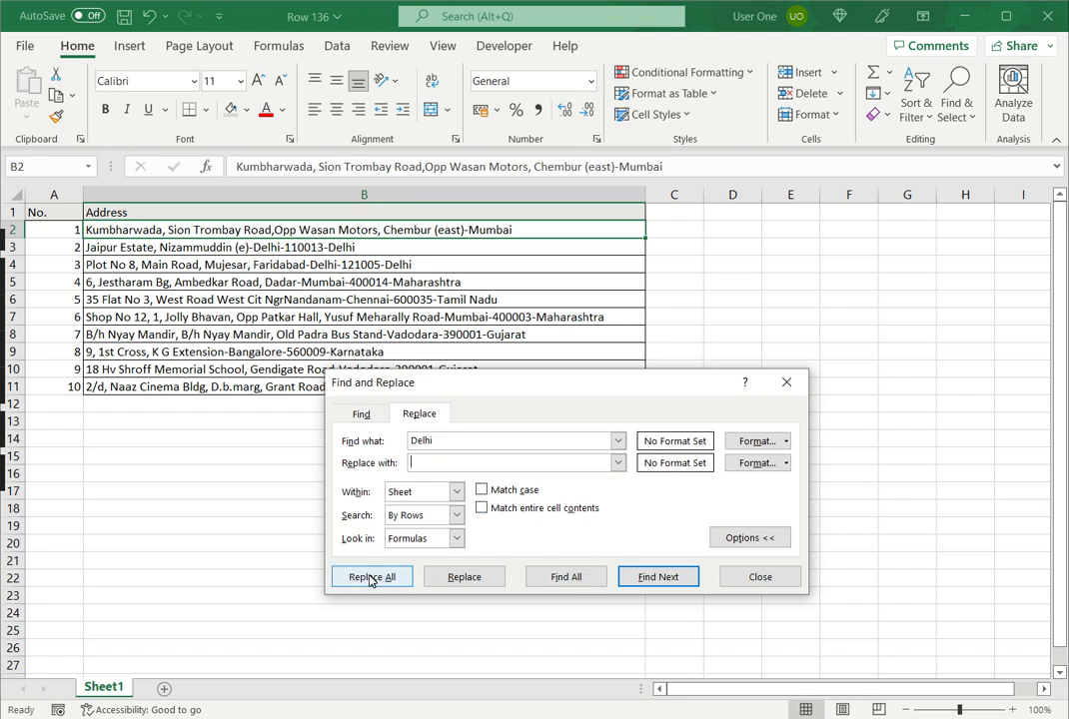
- Replace all four occurrences of 'Delhi' with nothing and confirm the result
left_click(372, 576)
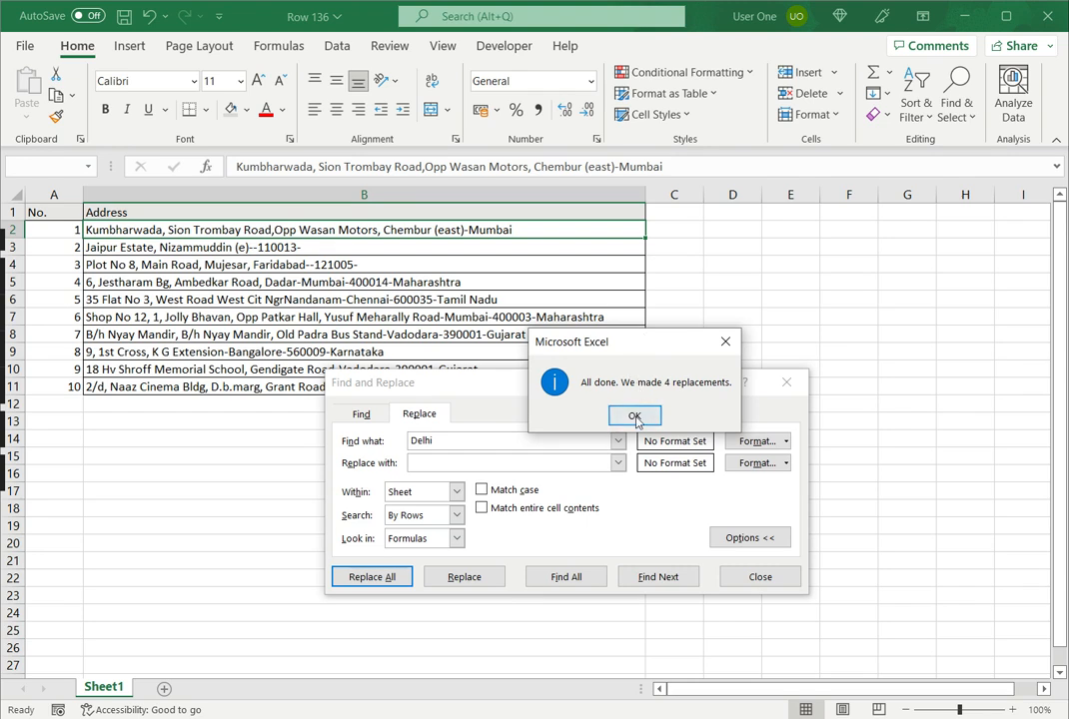
left_click(635, 415)
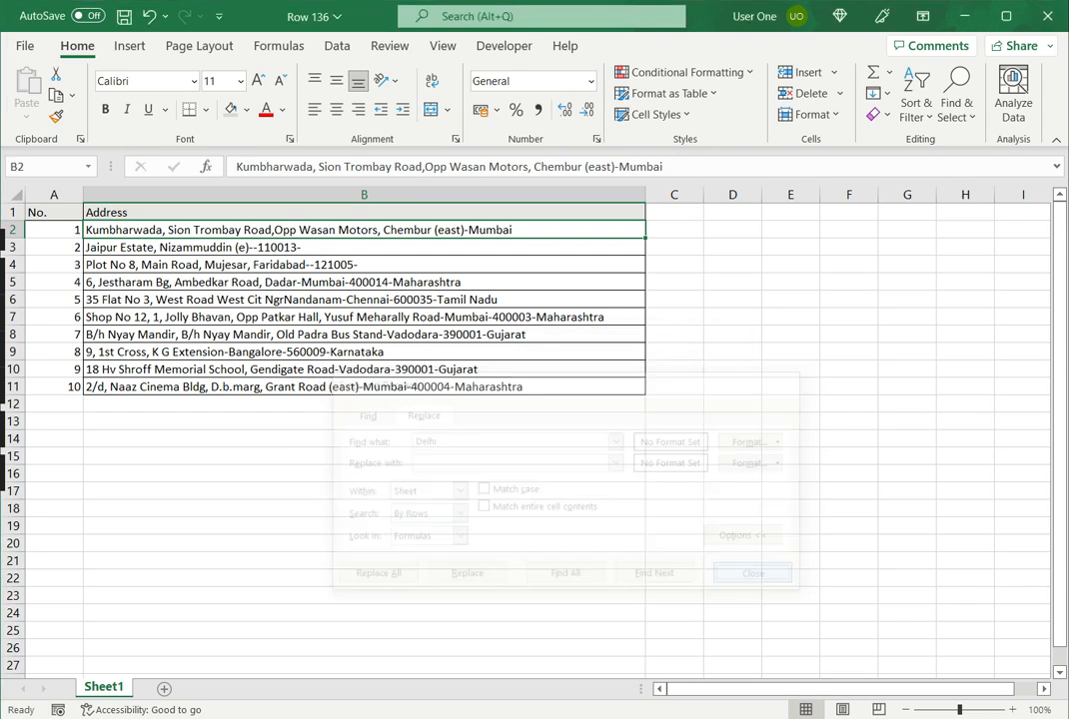
left_click(753, 572)
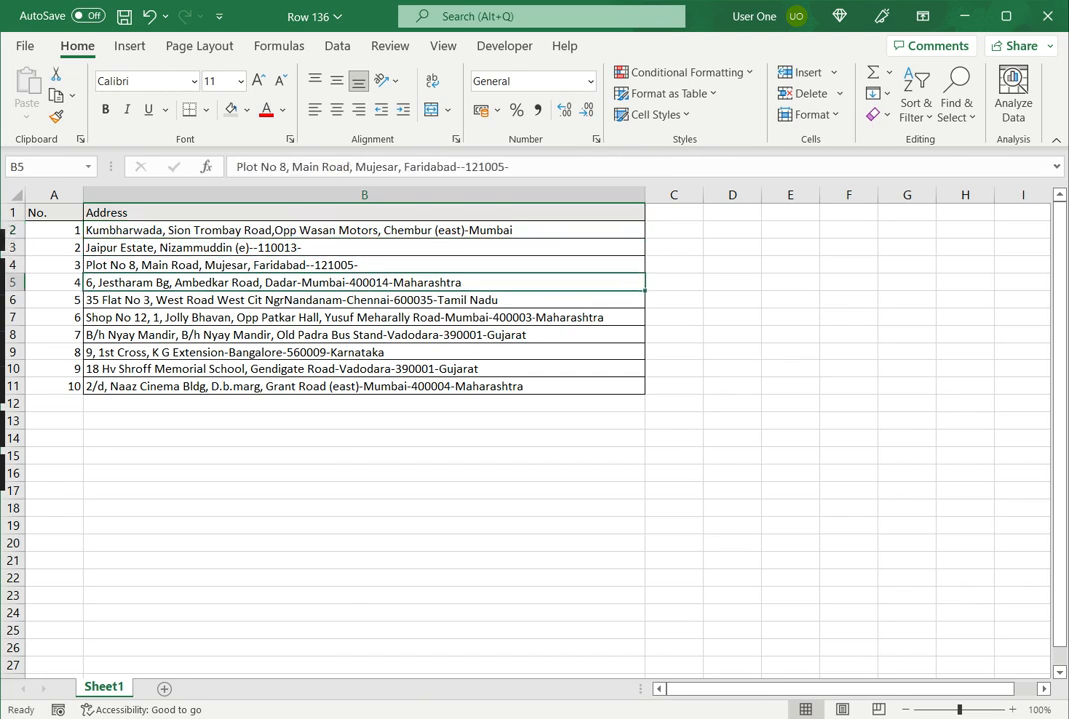